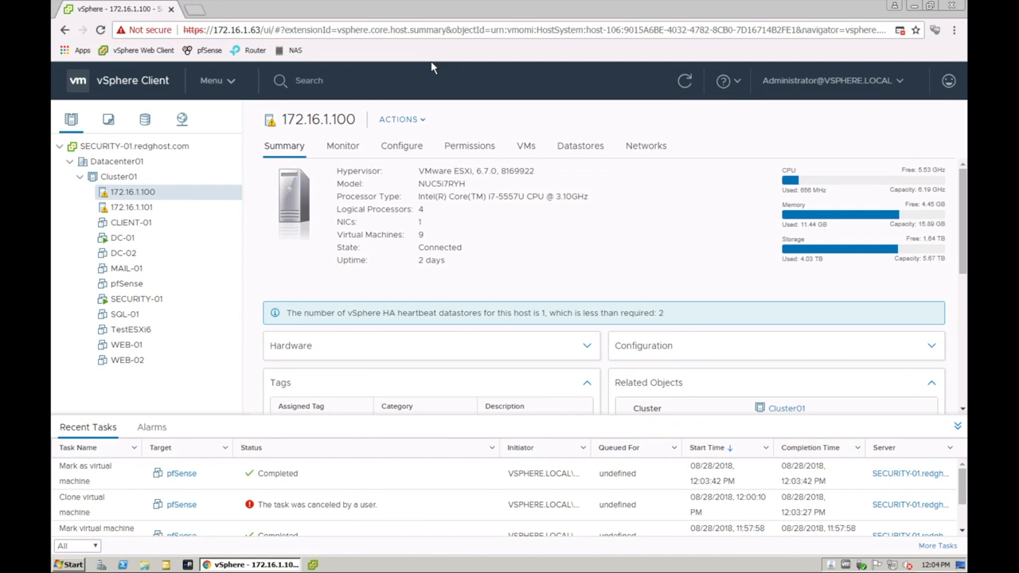
{"action": "mouse_move", "coordinate": [478, 246]}
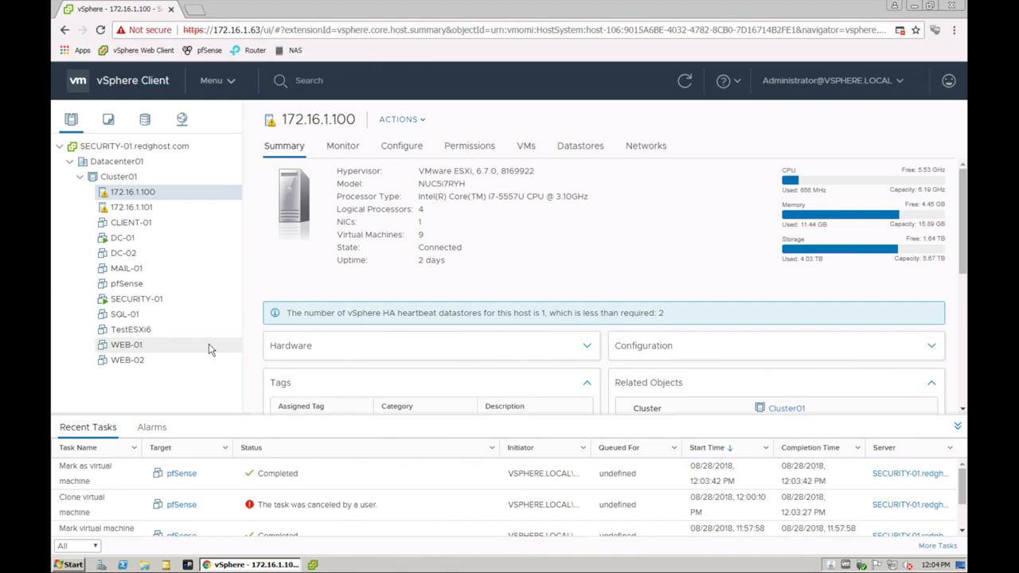
{"action": "mouse_move", "coordinate": [126, 283]}
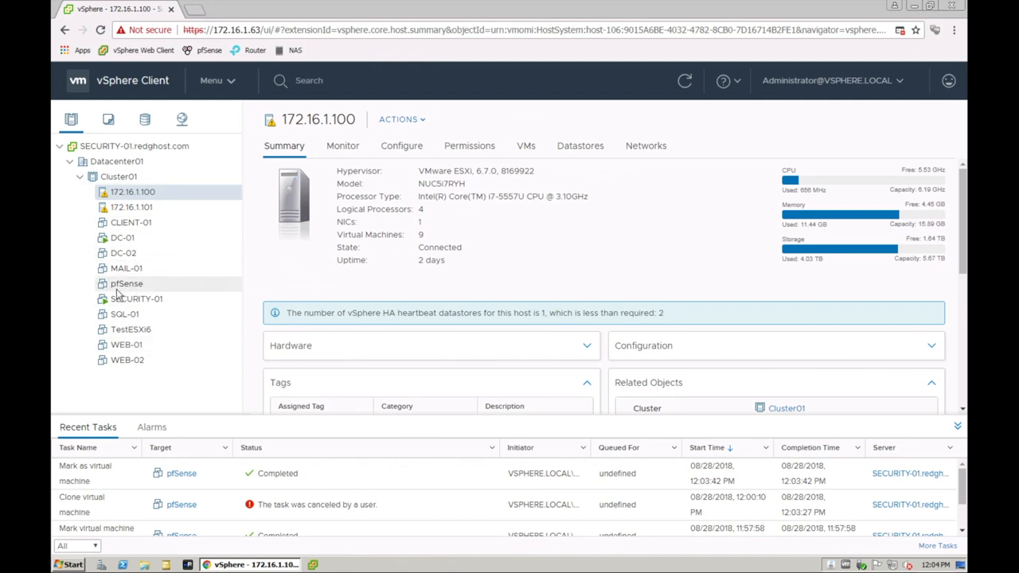
- Select the pfSense VM and show its Actions menu with the Clone options
{"action": "left_click", "coordinate": [127, 284]}
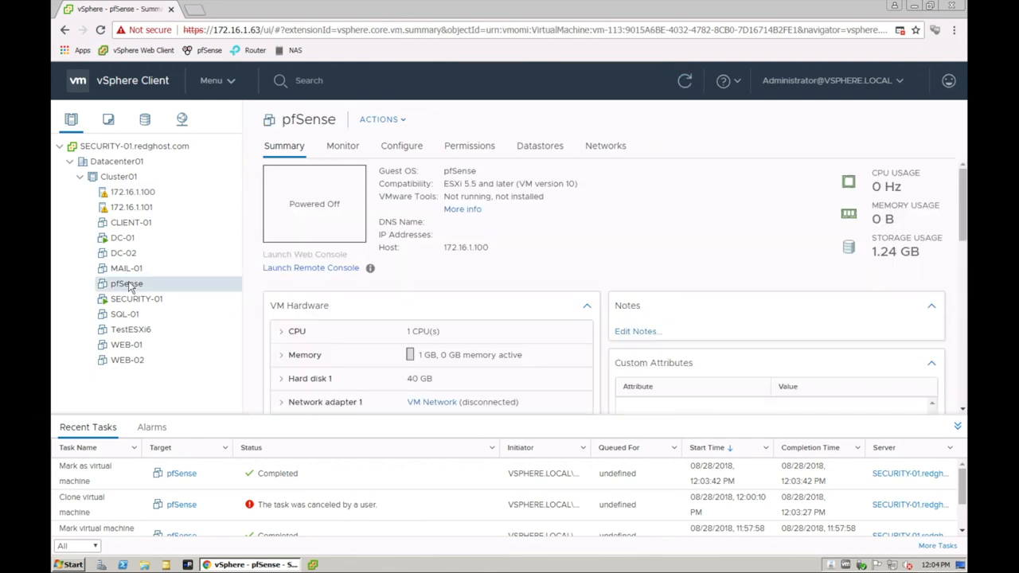
{"action": "left_click", "coordinate": [382, 119]}
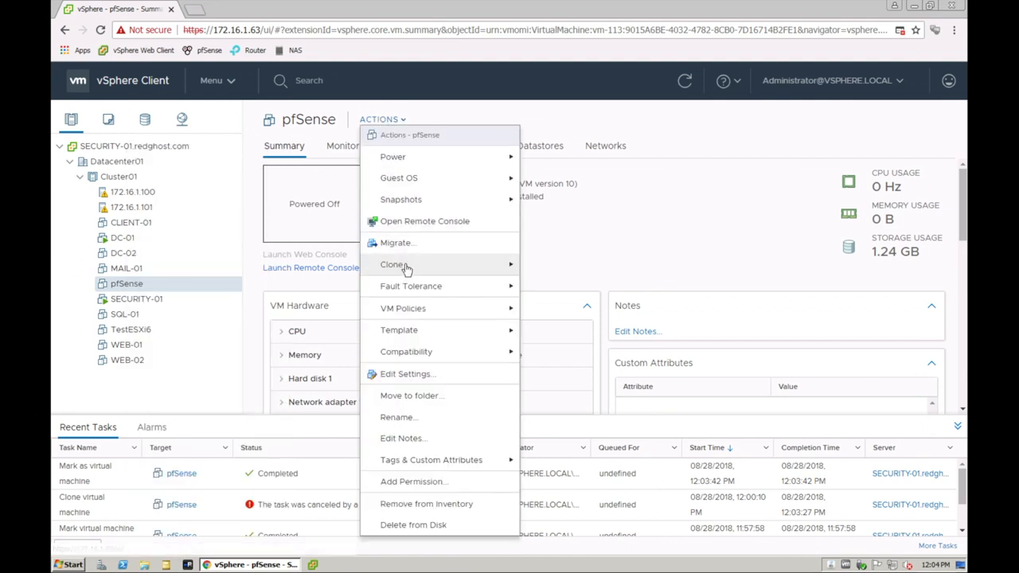
{"action": "mouse_move", "coordinate": [391, 264]}
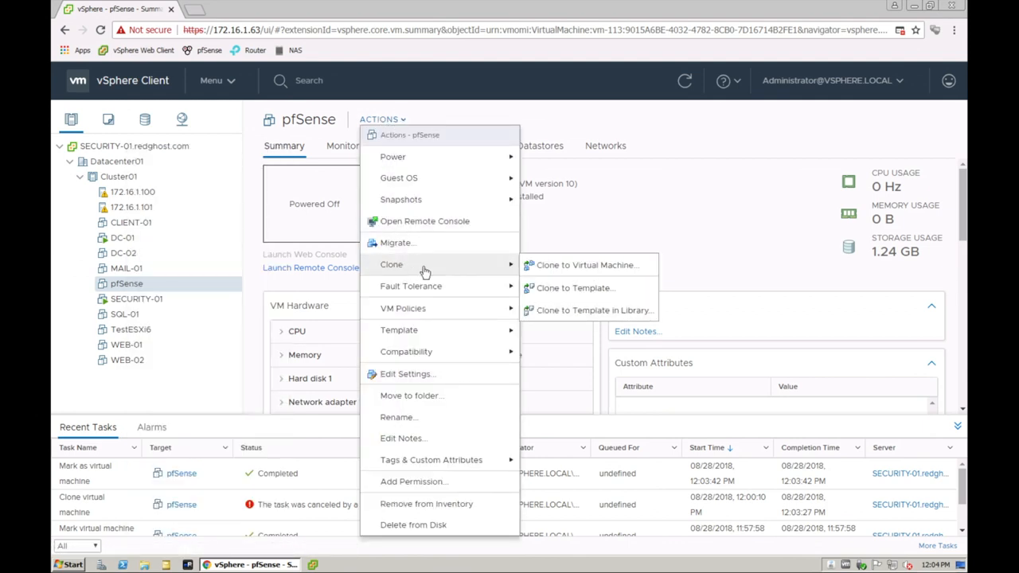
{"action": "mouse_move", "coordinate": [573, 265]}
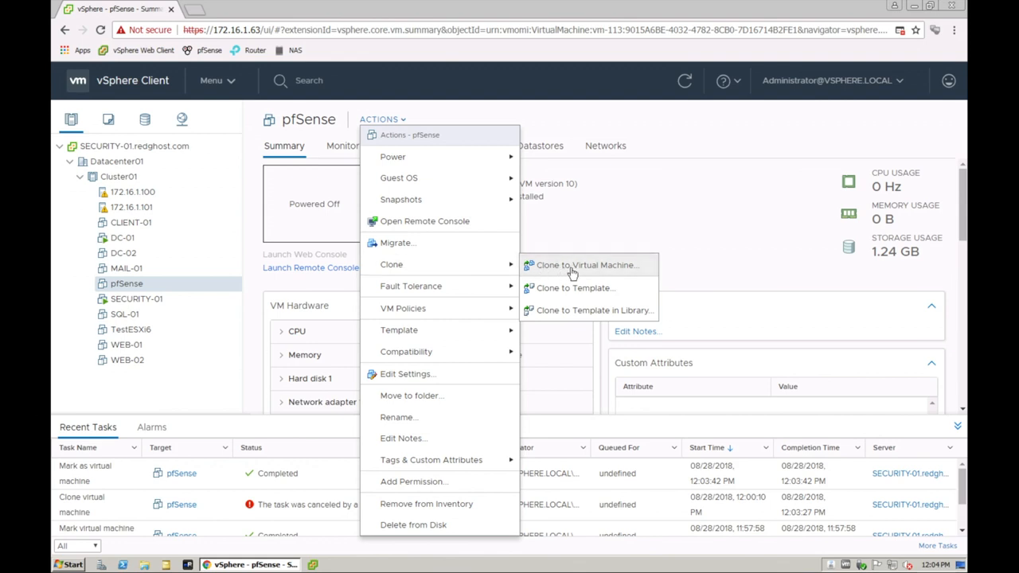
{"action": "mouse_move", "coordinate": [571, 310]}
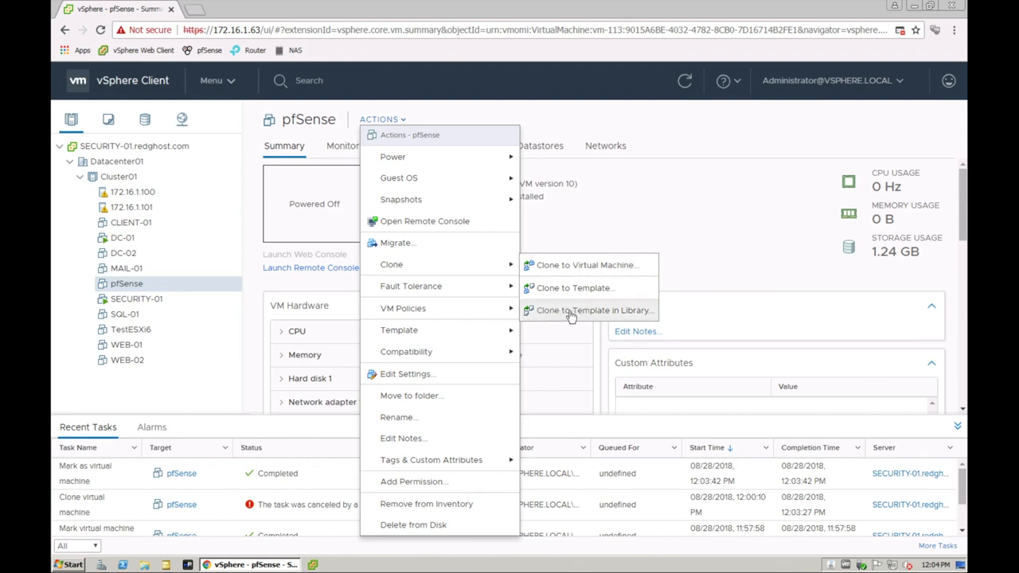
{"action": "mouse_move", "coordinate": [571, 287]}
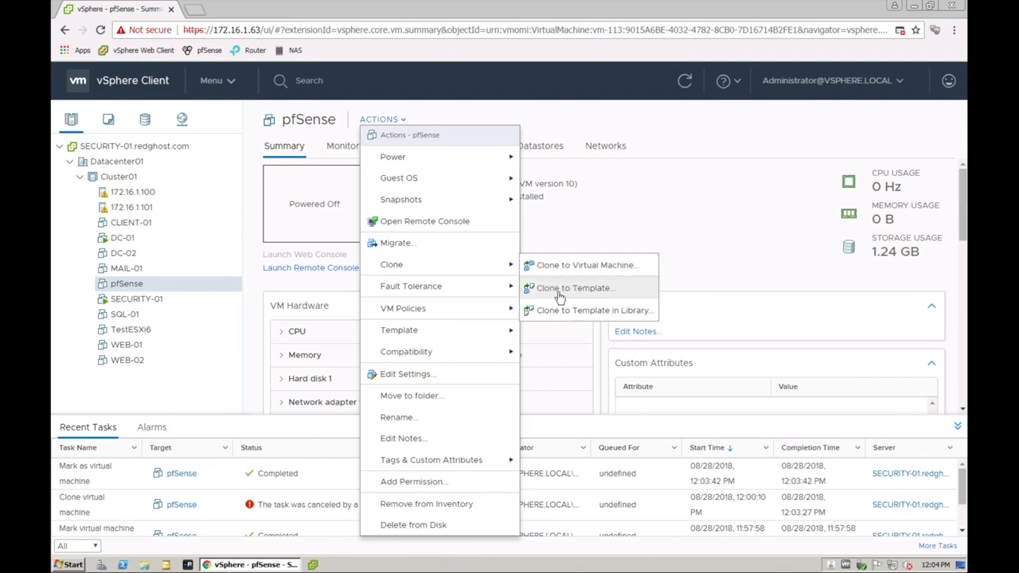
{"action": "mouse_move", "coordinate": [622, 310]}
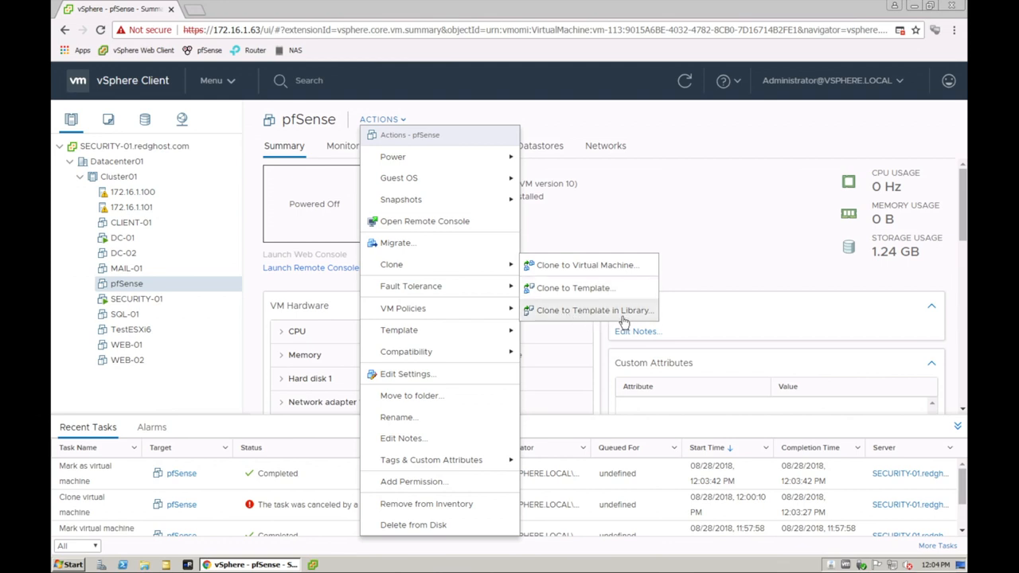
{"action": "mouse_move", "coordinate": [593, 287]}
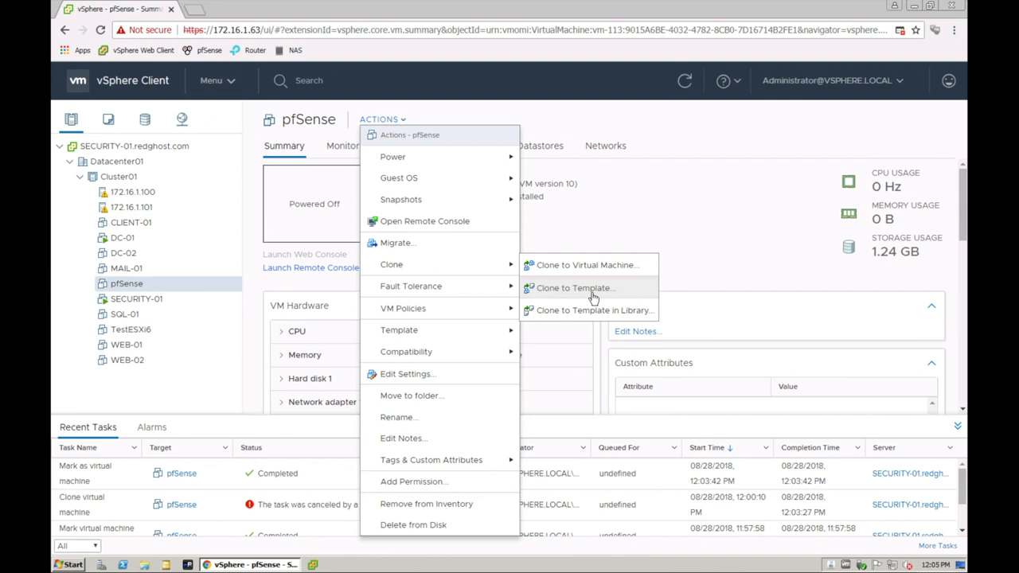
{"action": "mouse_move", "coordinate": [587, 265]}
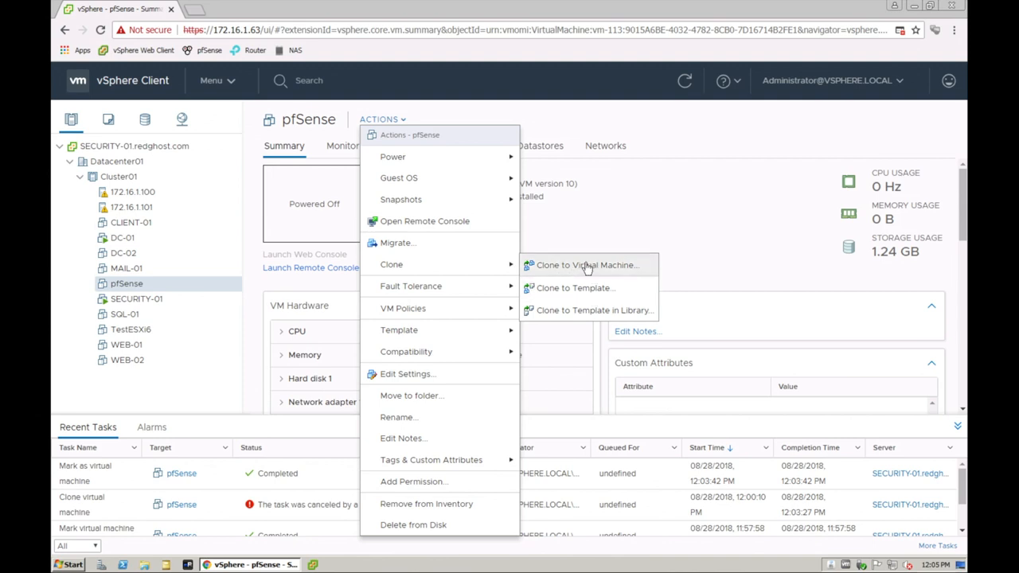
- Clone pfSense to a virtual machine named pfSense02 located in Datacenter01
{"action": "left_click", "coordinate": [588, 265]}
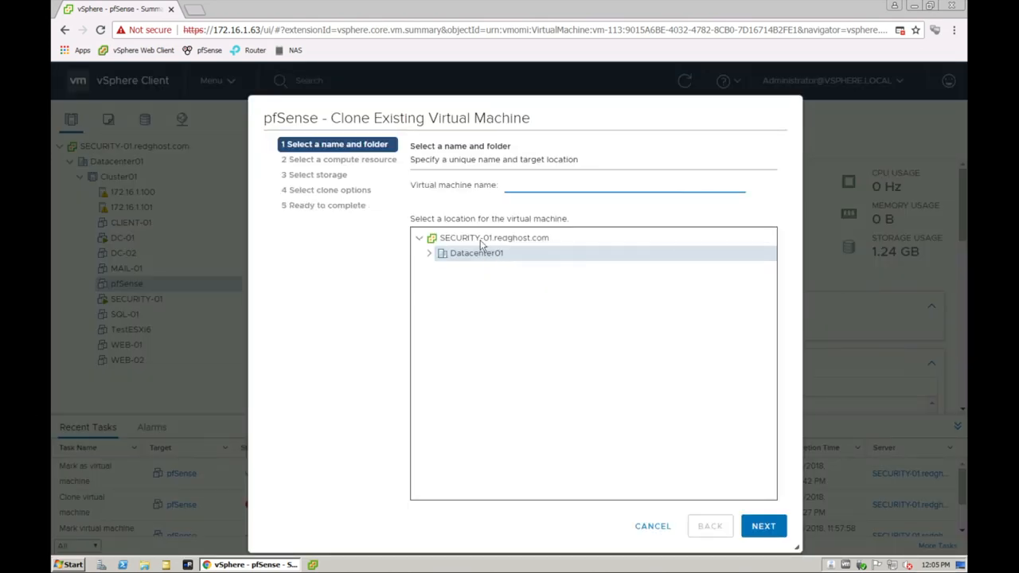
{"action": "mouse_move", "coordinate": [539, 217]}
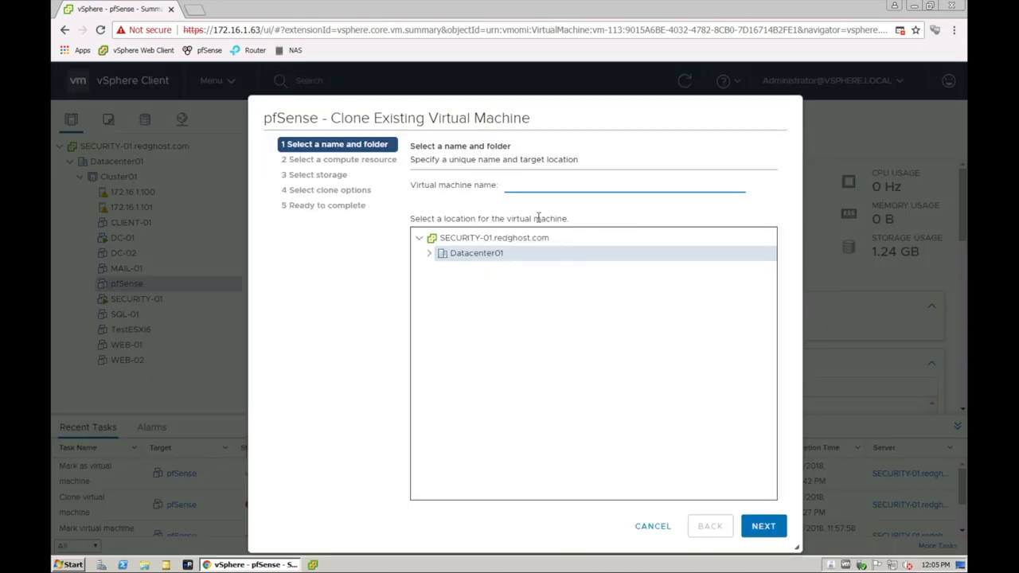
{"action": "type", "text": "pfSense02"}
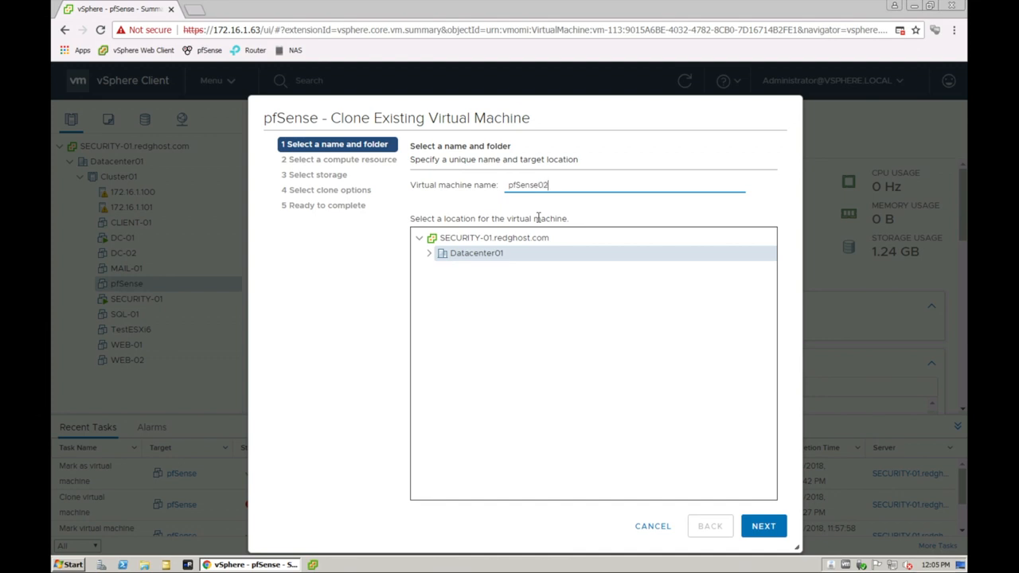
{"action": "left_click", "coordinate": [429, 253]}
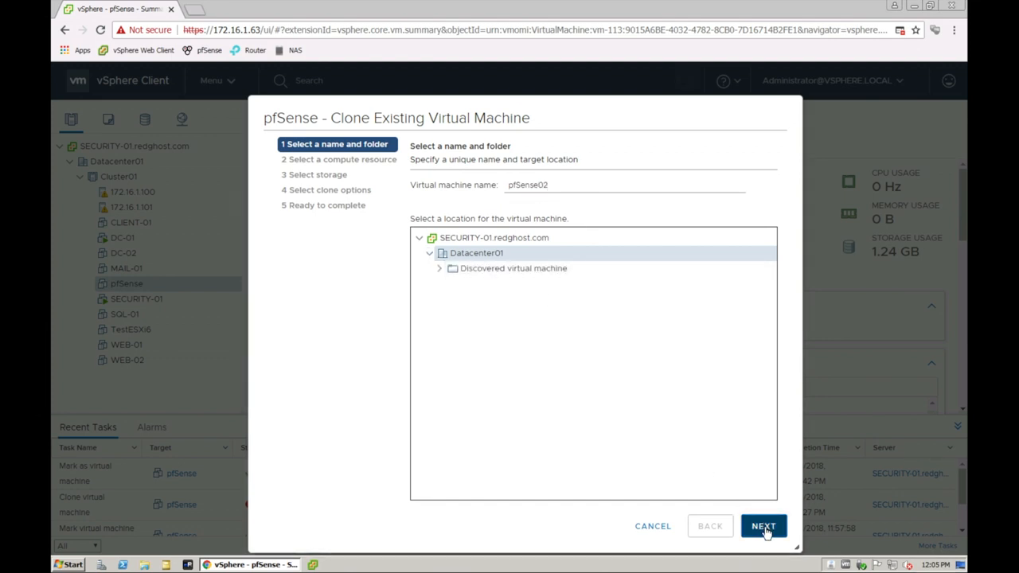
- Pick host 172.16.1.100 as the clone's compute resource and advance to storage selection
{"action": "left_click", "coordinate": [762, 526]}
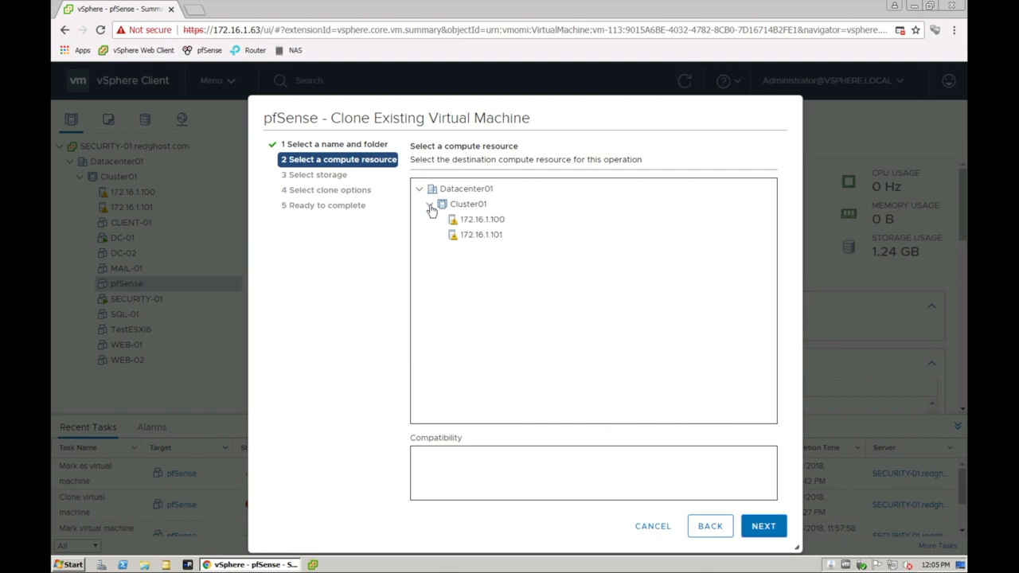
{"action": "left_click", "coordinate": [481, 219]}
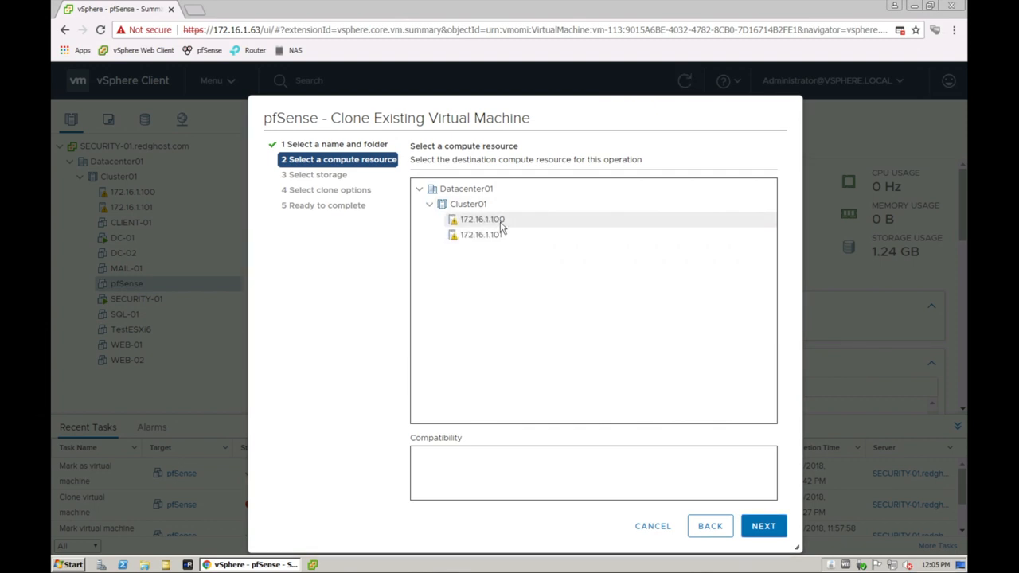
{"action": "left_click", "coordinate": [481, 219]}
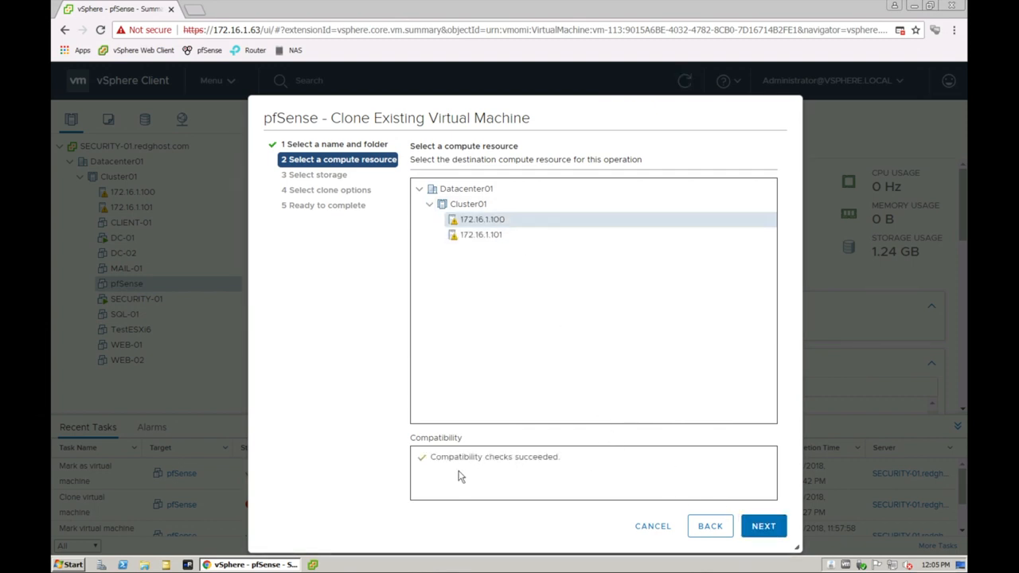
{"action": "left_click", "coordinate": [761, 526]}
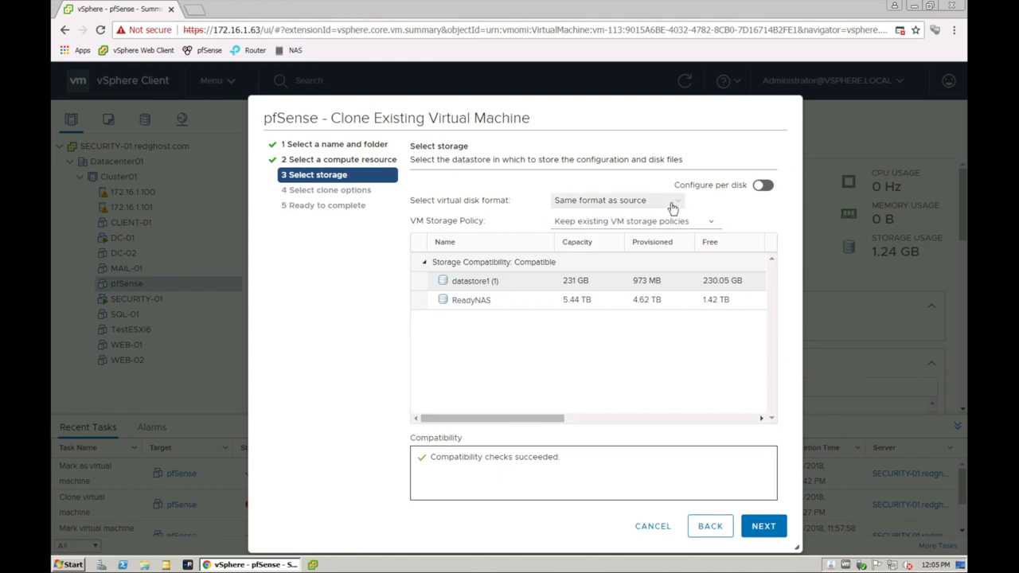
- Choose Thin Provision disk format and the ReadyNAS datastore for the clone
{"action": "left_click", "coordinate": [616, 200]}
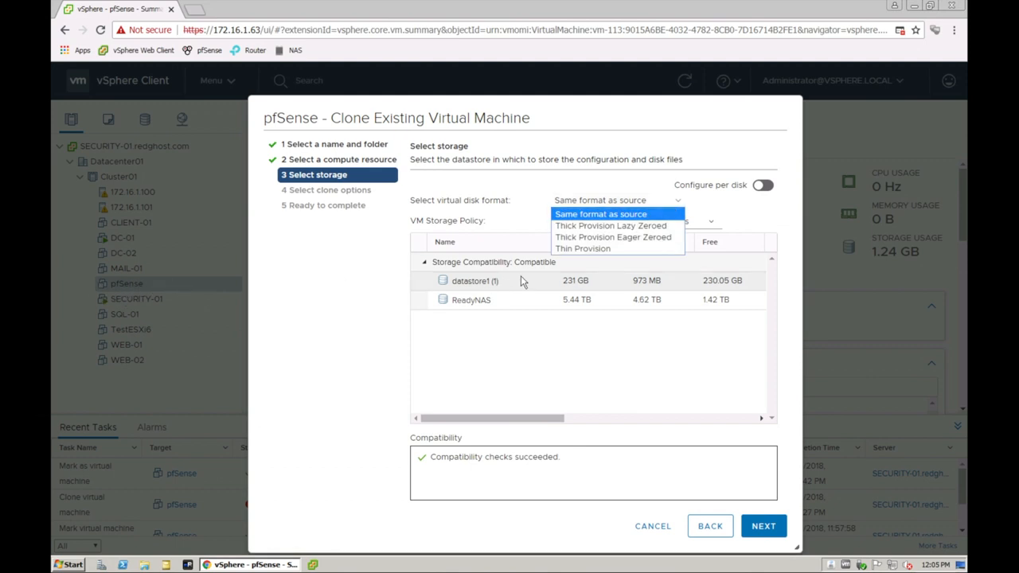
{"action": "left_click", "coordinate": [582, 249]}
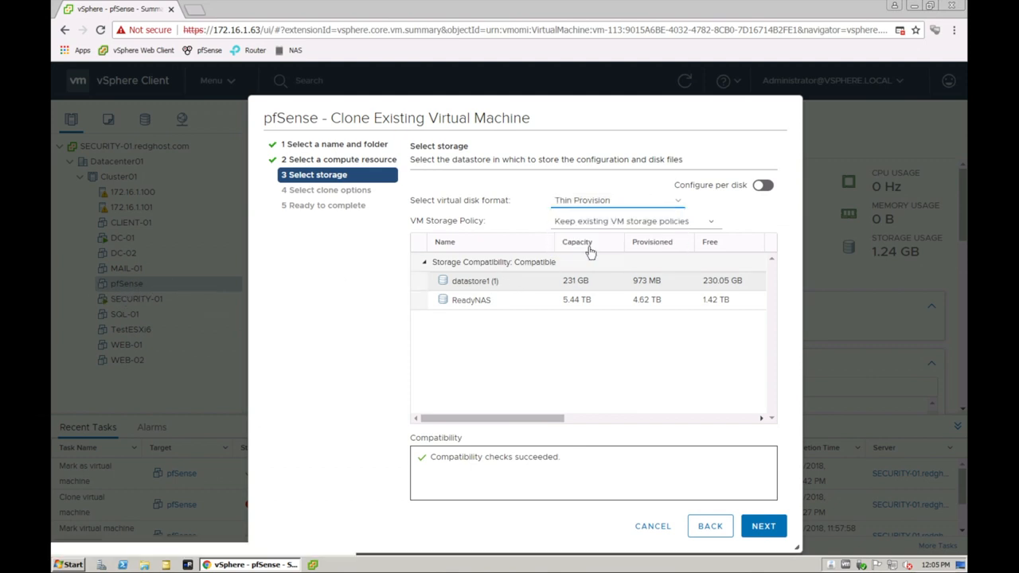
{"action": "left_click", "coordinate": [470, 300]}
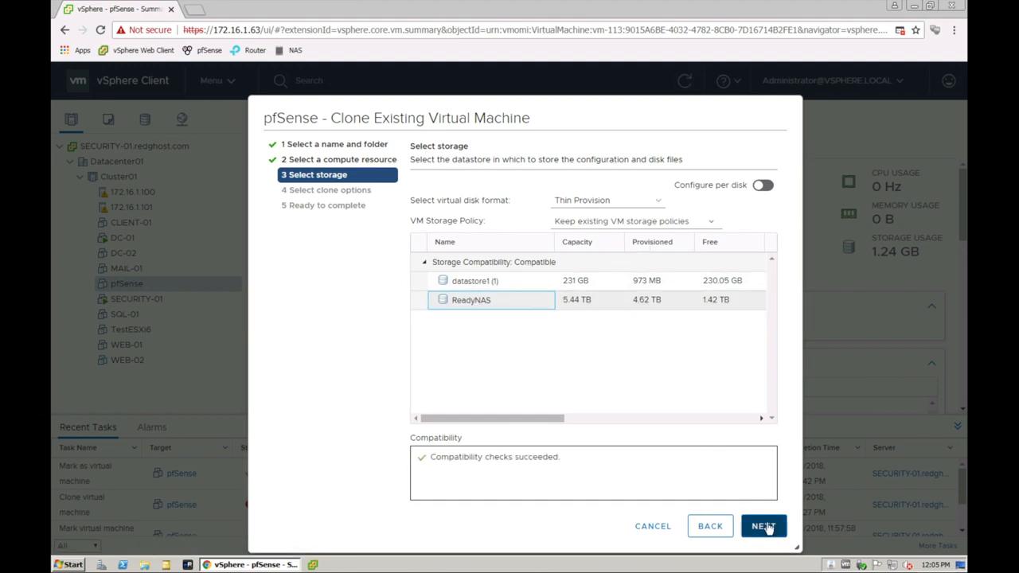
- Skip the clone options, leaving all unchecked, and reach the Ready to complete summary
{"action": "left_click", "coordinate": [763, 525]}
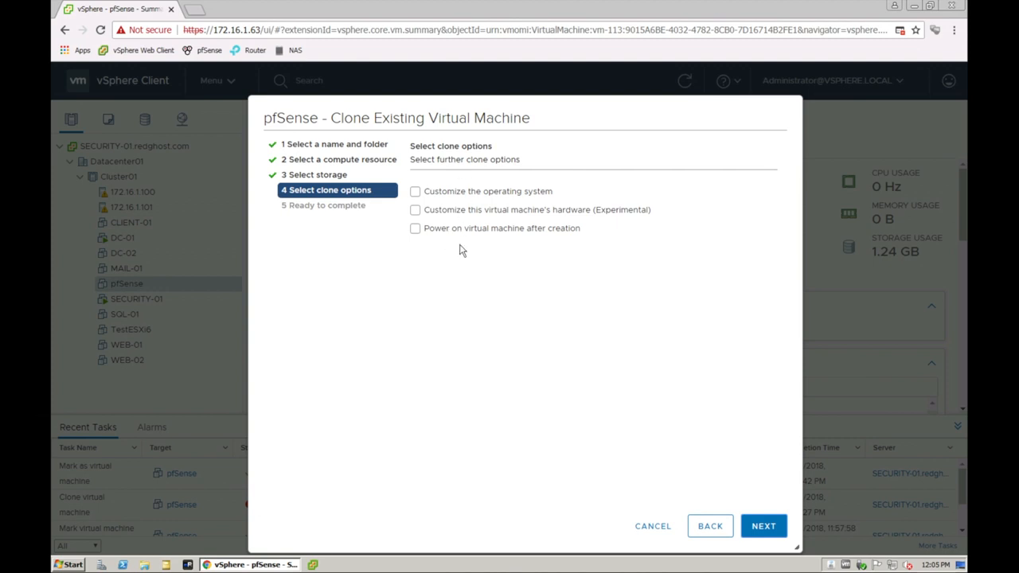
{"action": "mouse_move", "coordinate": [504, 209]}
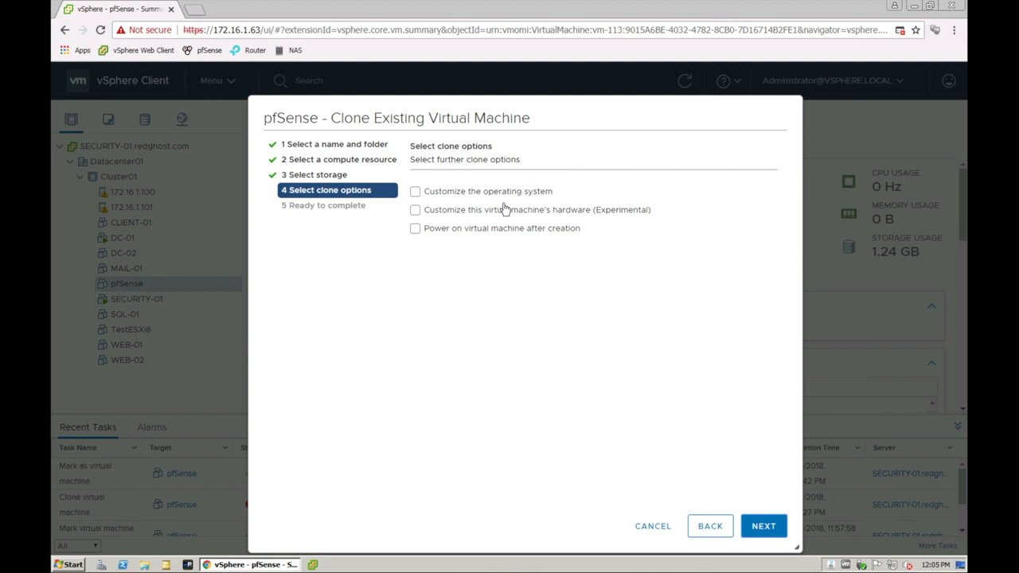
{"action": "mouse_move", "coordinate": [468, 272]}
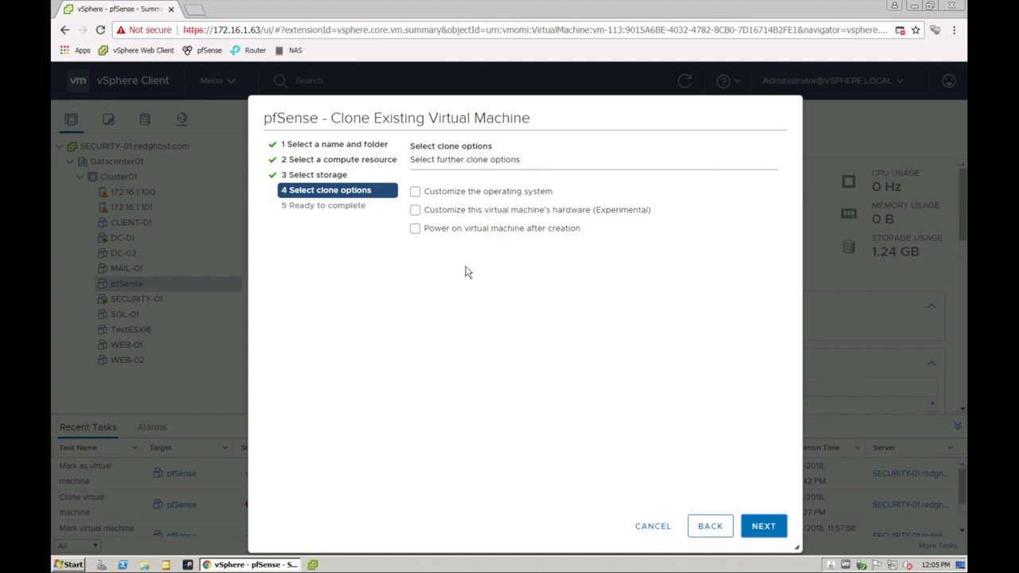
{"action": "mouse_move", "coordinate": [507, 215]}
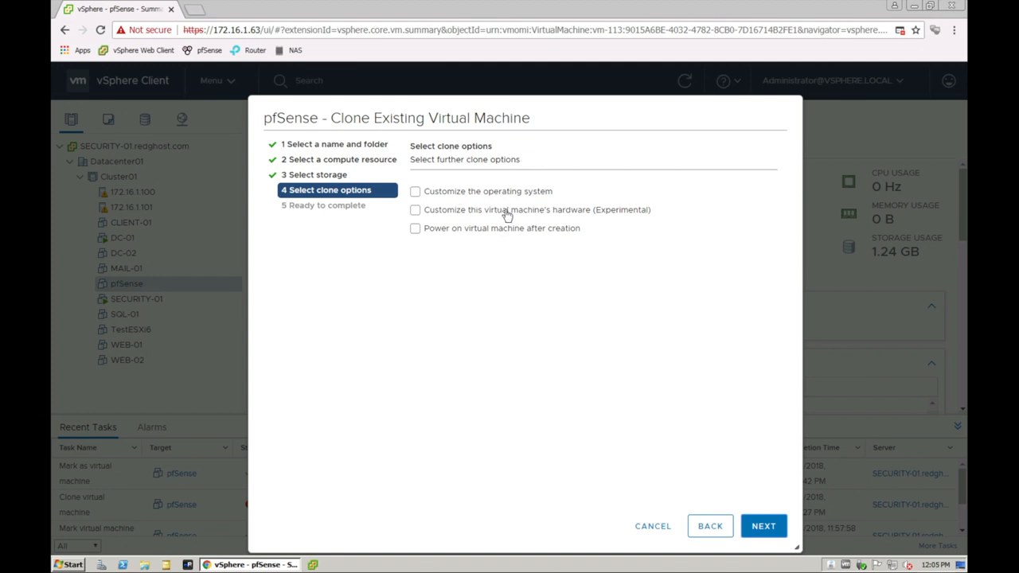
{"action": "mouse_move", "coordinate": [479, 351]}
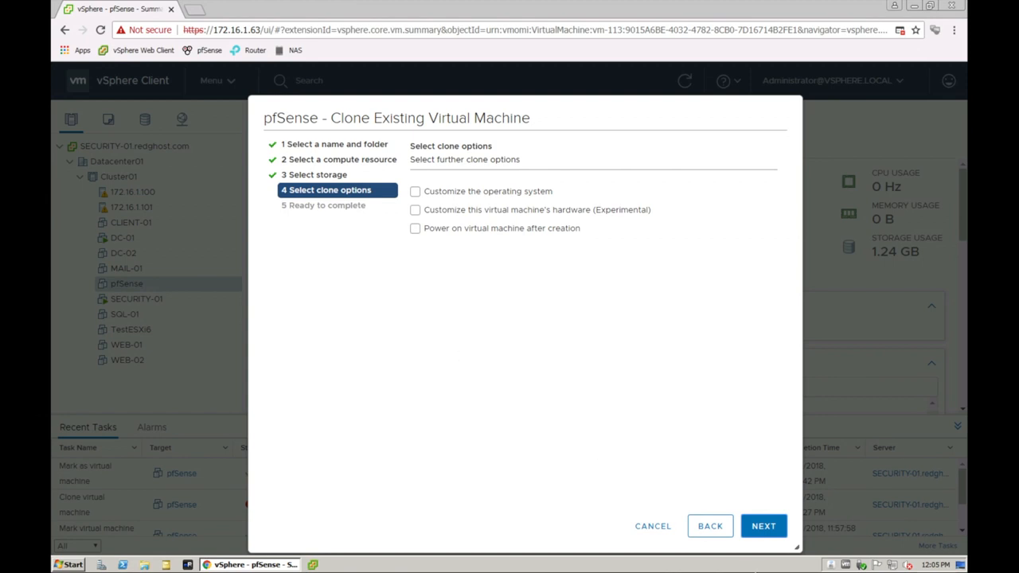
{"action": "left_click", "coordinate": [763, 526]}
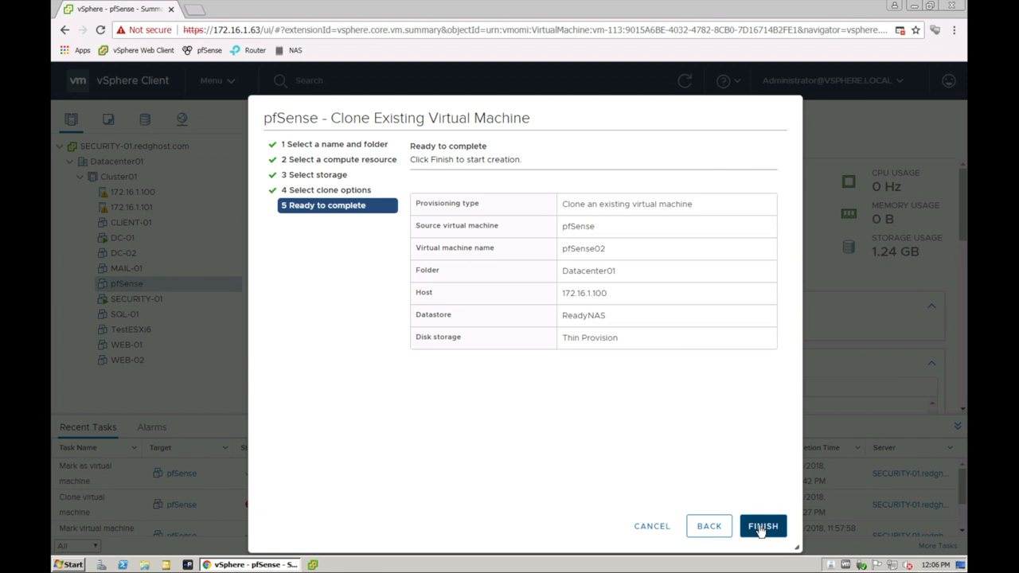
- Finish the wizard to launch the pfSense02 clone task
{"action": "left_click", "coordinate": [762, 525]}
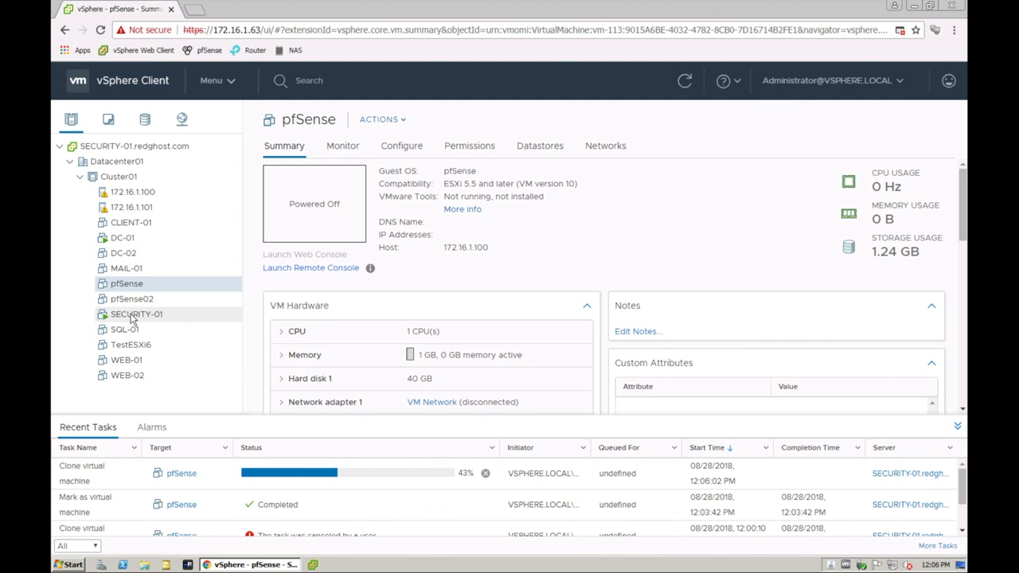
{"action": "right_click", "coordinate": [135, 314]}
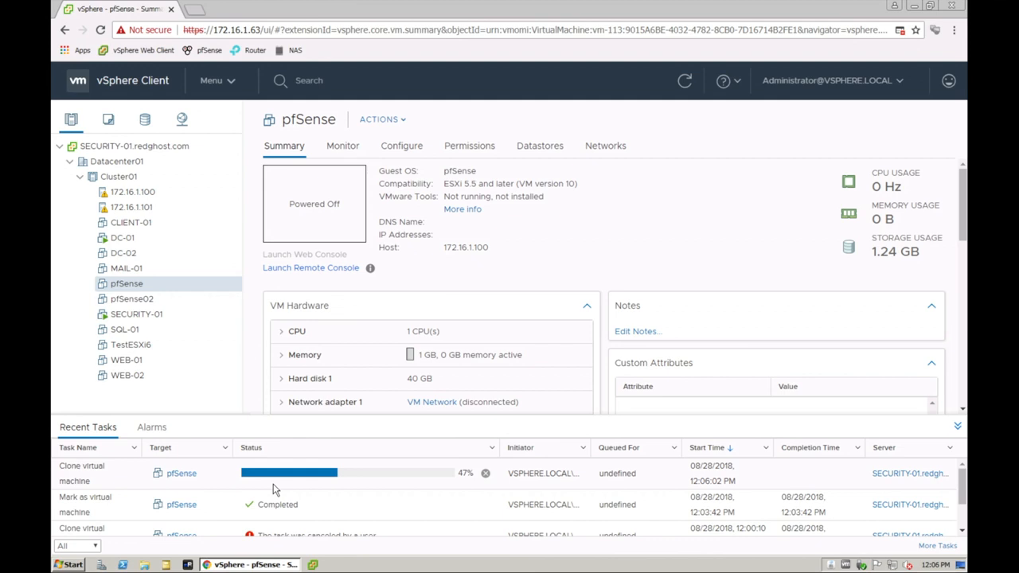
{"action": "mouse_move", "coordinate": [332, 471]}
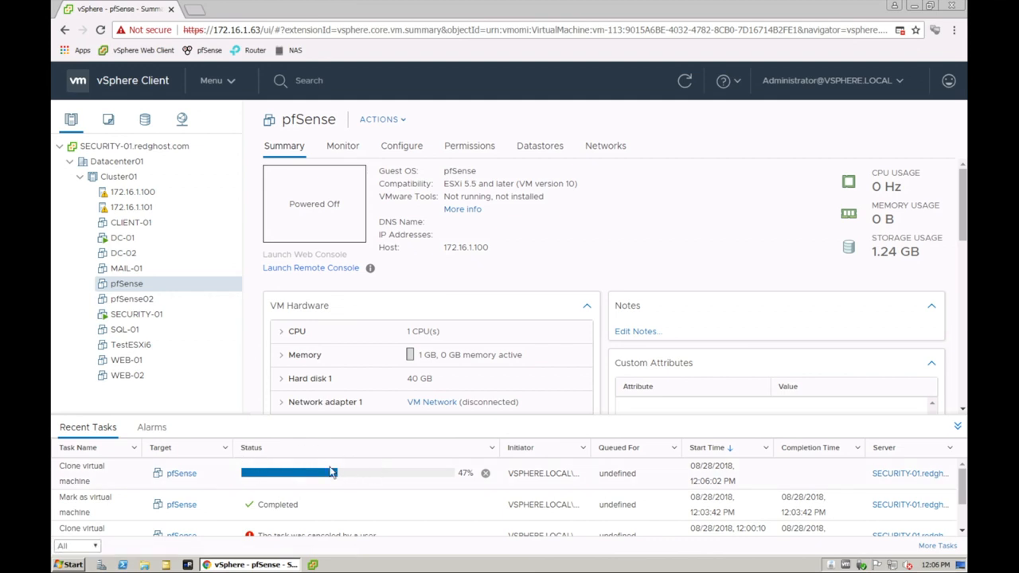
{"action": "mouse_move", "coordinate": [201, 468]}
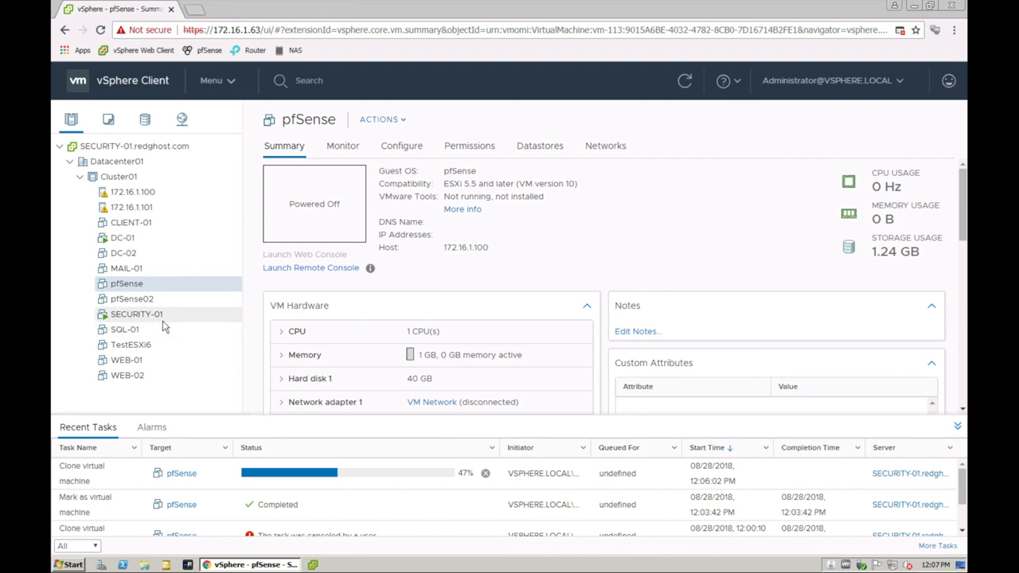
{"action": "mouse_move", "coordinate": [137, 298]}
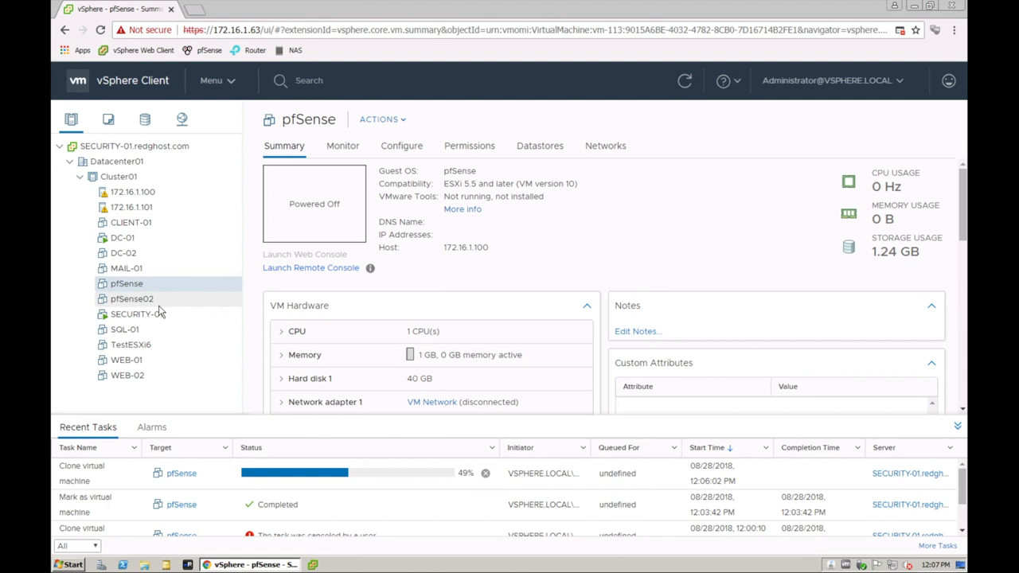
{"action": "mouse_move", "coordinate": [137, 311]}
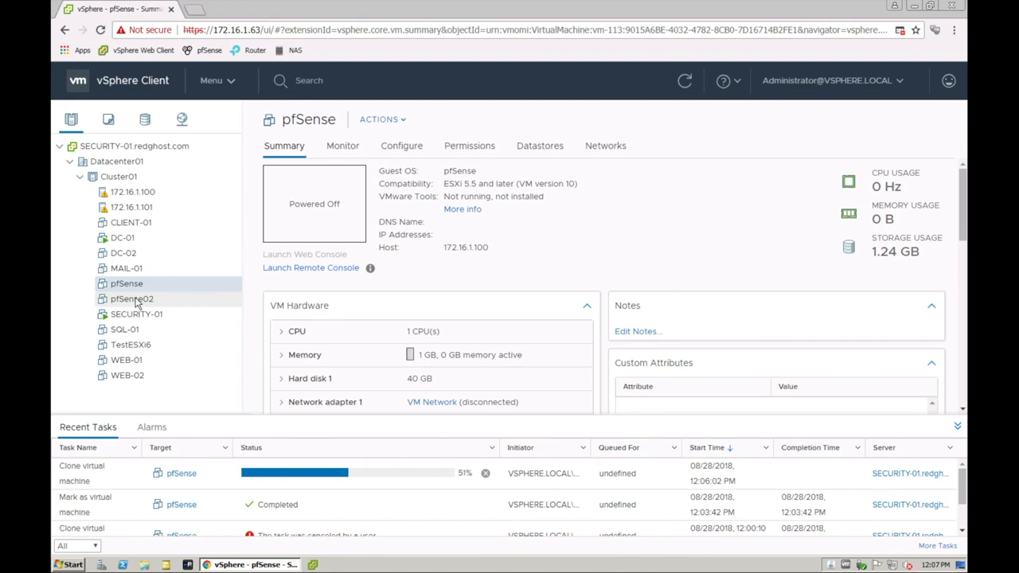
- Open pfSense02's Summary page from the inventory tree
{"action": "left_click", "coordinate": [131, 298]}
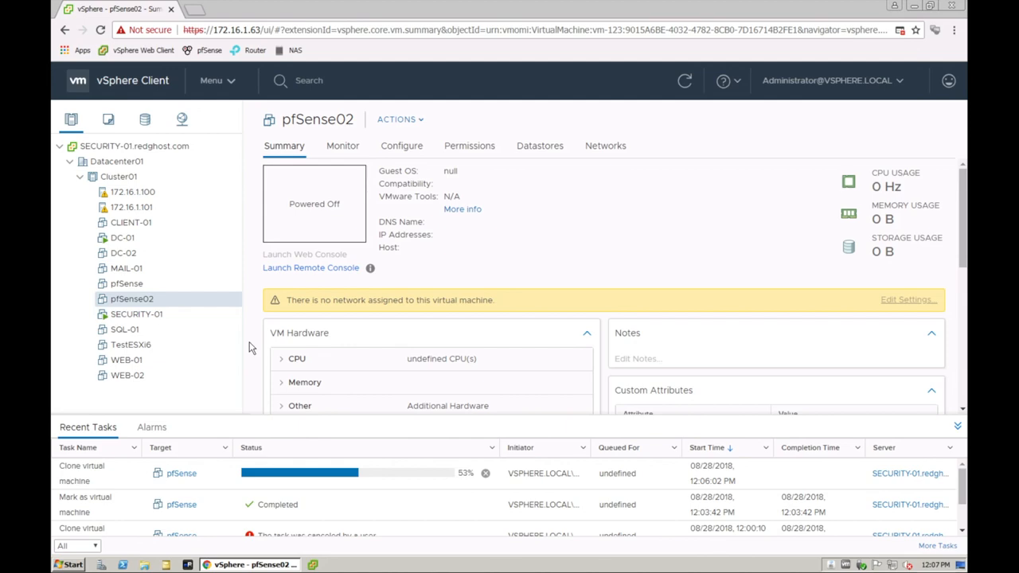
{"action": "mouse_move", "coordinate": [234, 324]}
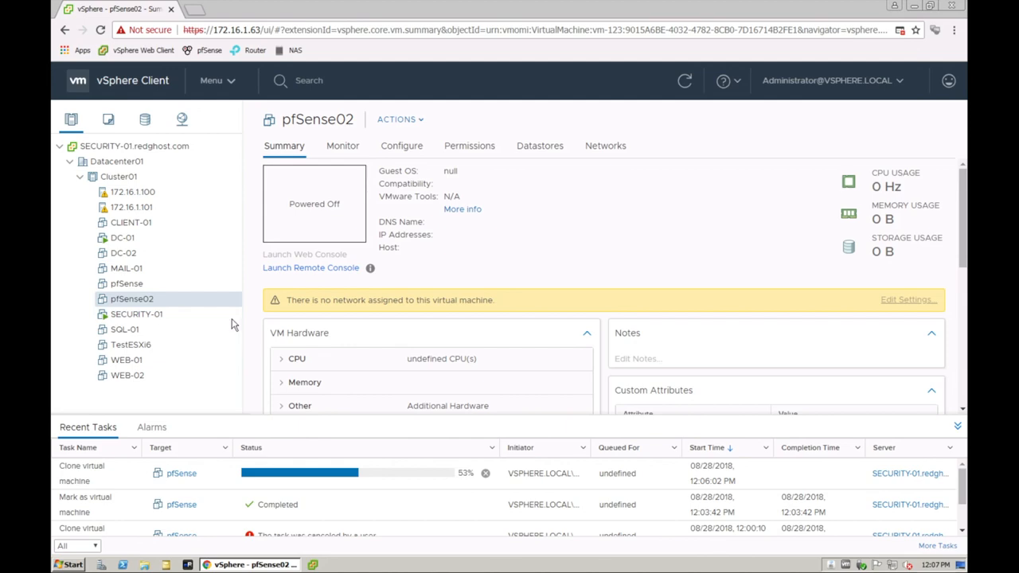